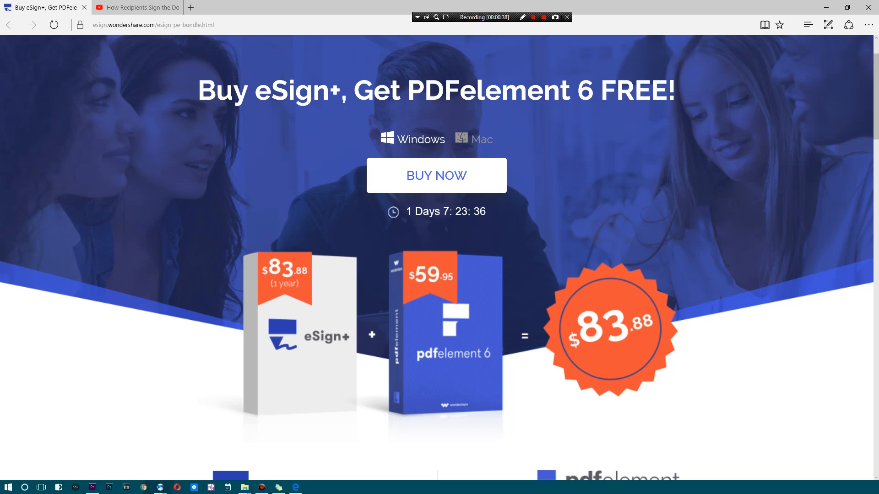
- Open Sales-Contract.pdf from the Yahoo Mail request and begin the Agent's signature
scroll("down", 3)
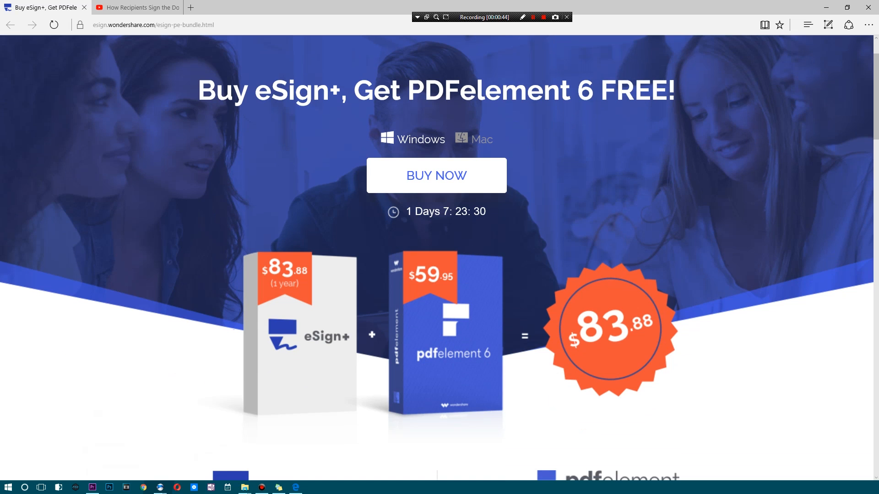
scroll("down", 3)
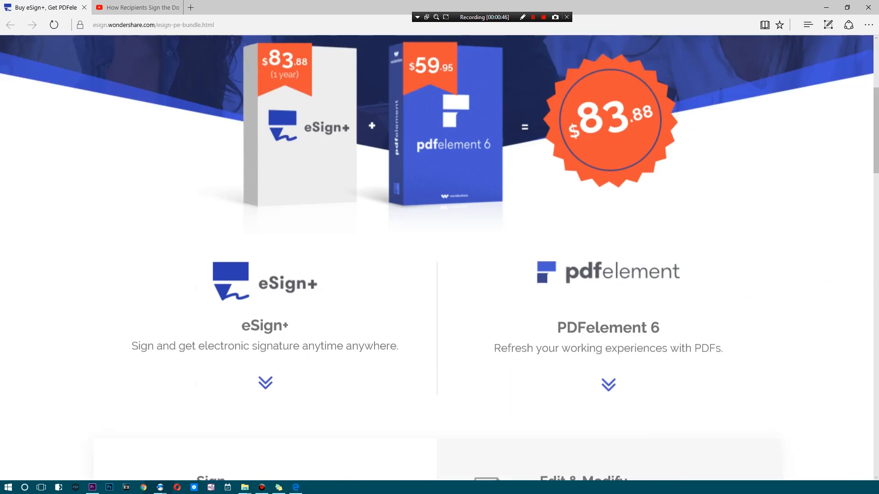
scroll("up", 3)
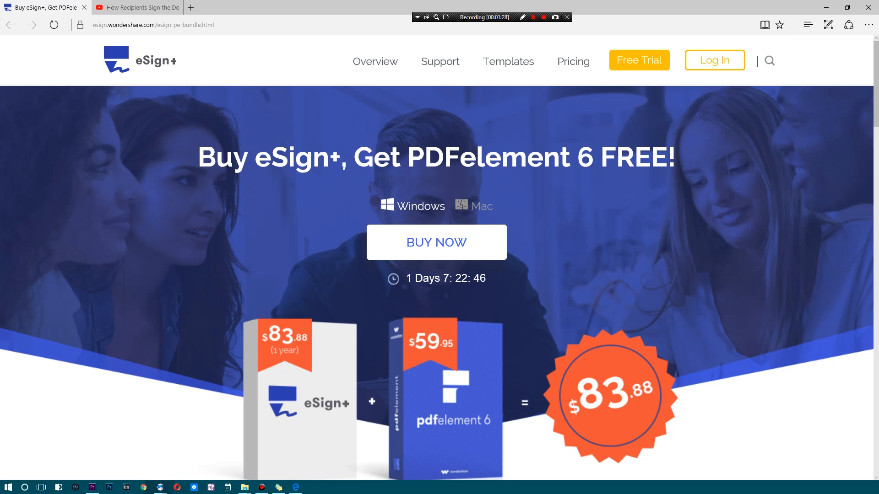
scroll("down", 3)
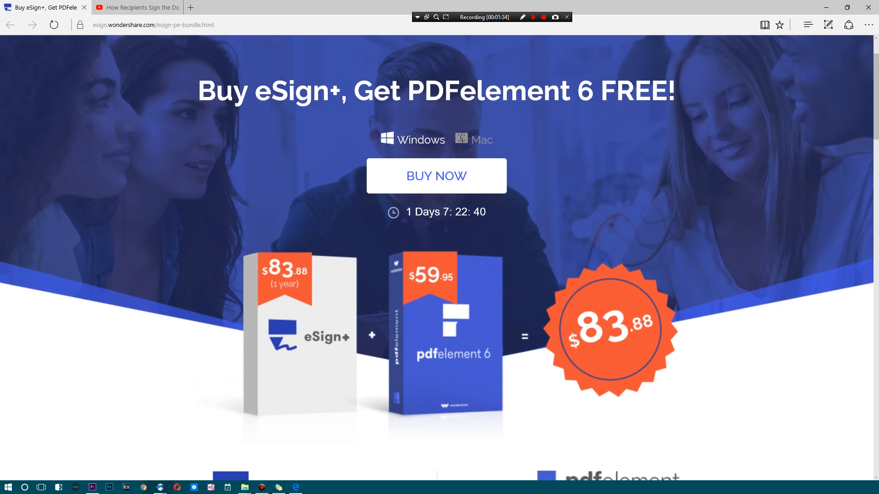
mouse_move(435, 175)
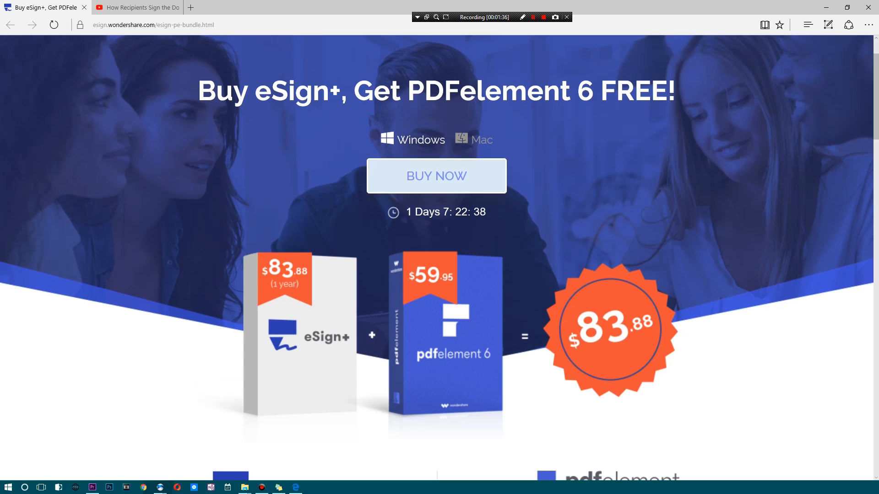
scroll("down", 3)
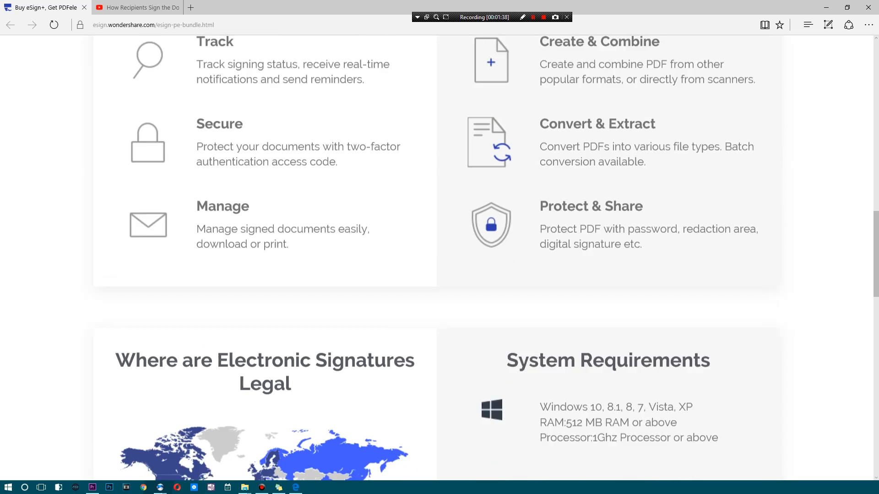
scroll("down", 3)
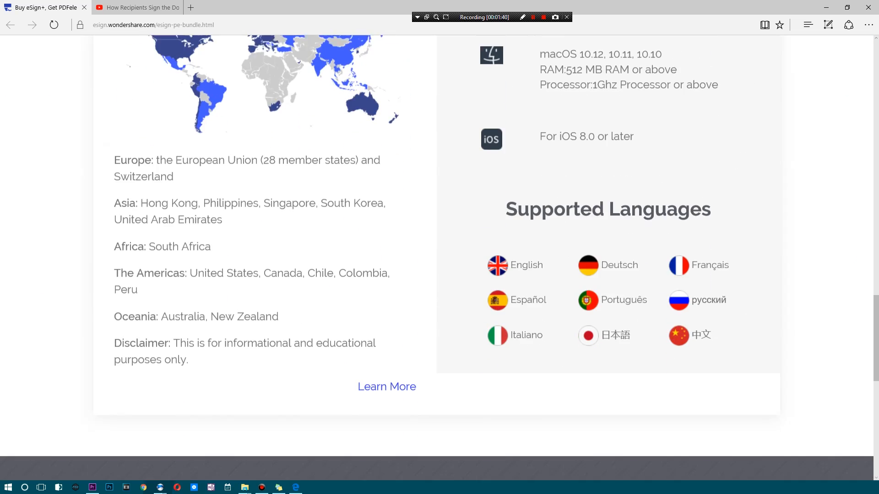
scroll("up", 3)
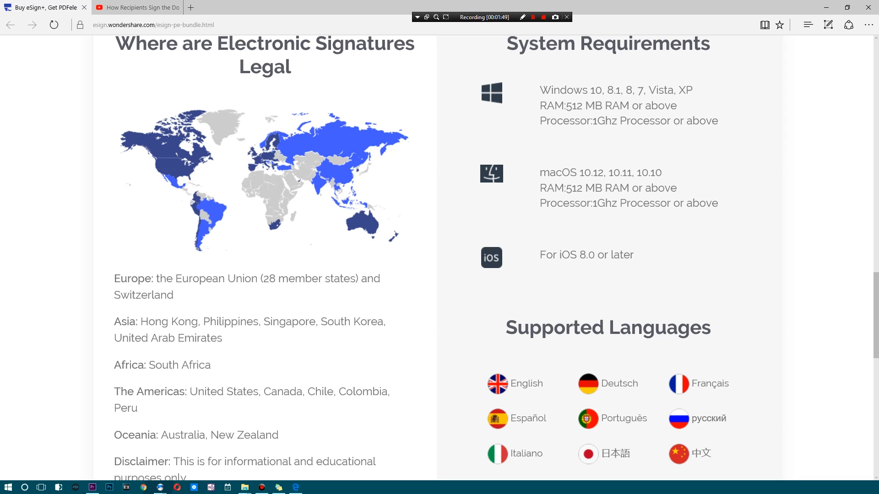
scroll("down", 3)
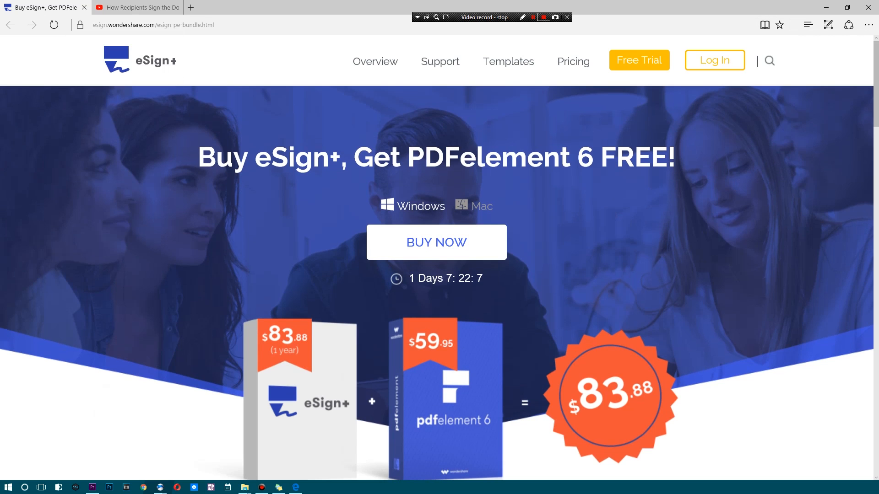
left_click(135, 7)
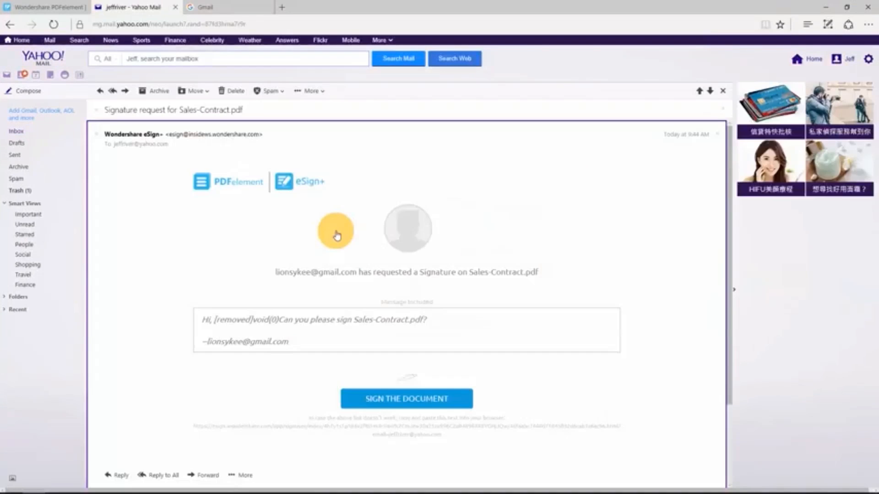
left_click(406, 399)
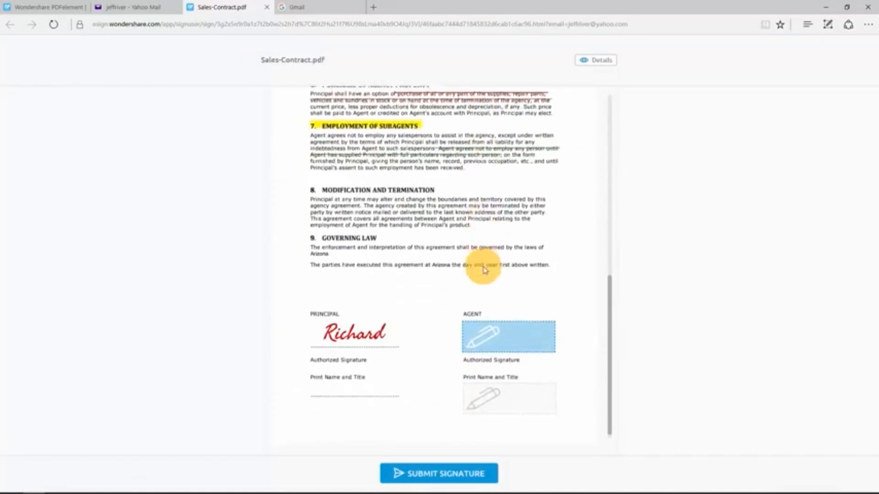
left_click(507, 335)
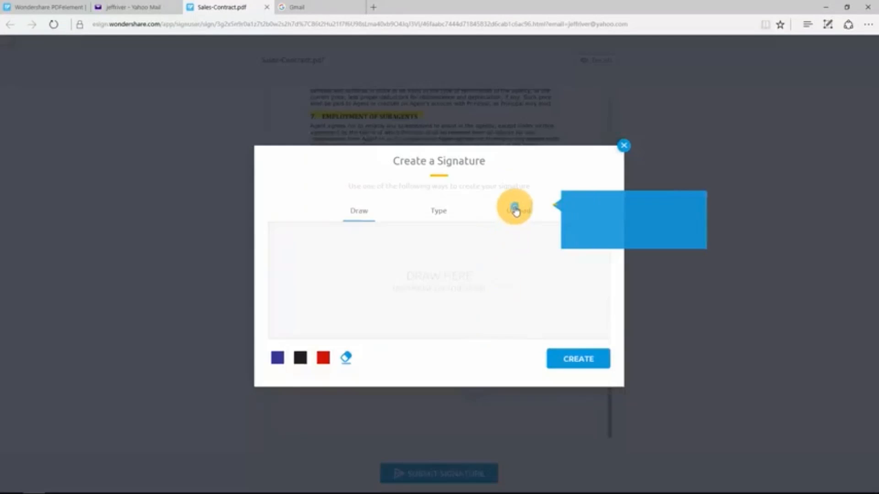
- Upload a handwriting image file as the Agent's signature and create it
left_click(517, 210)
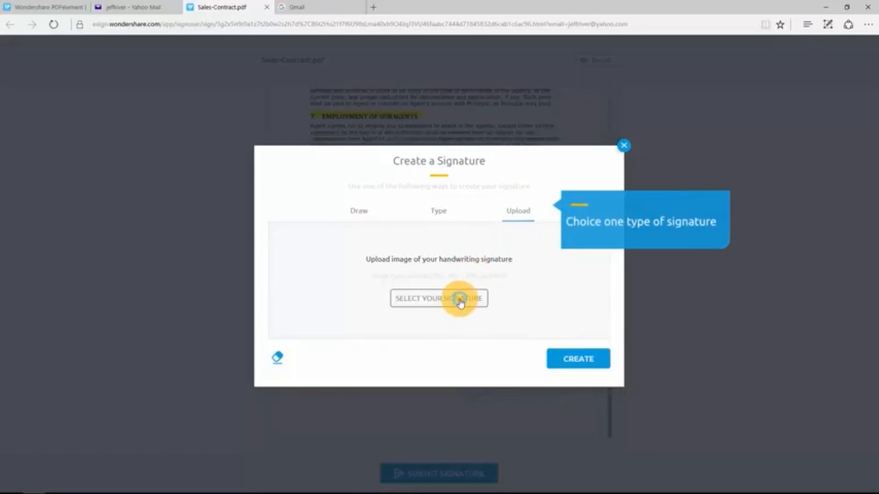
left_click(438, 297)
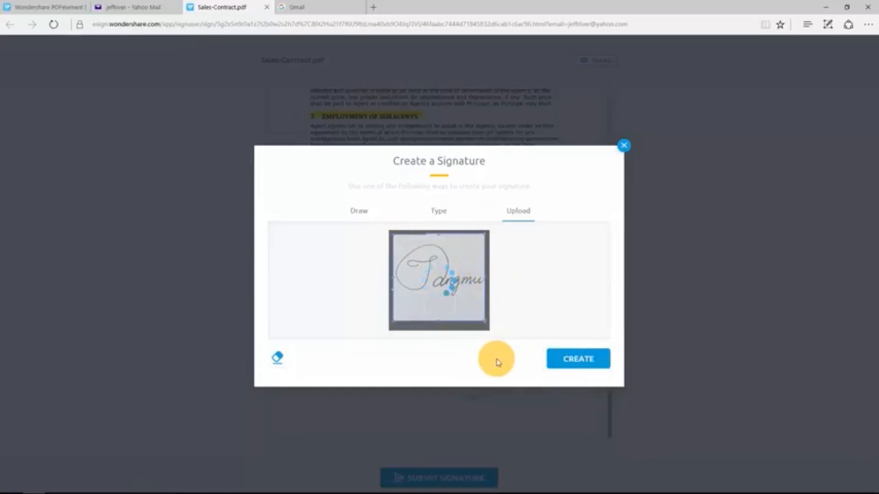
left_click(578, 359)
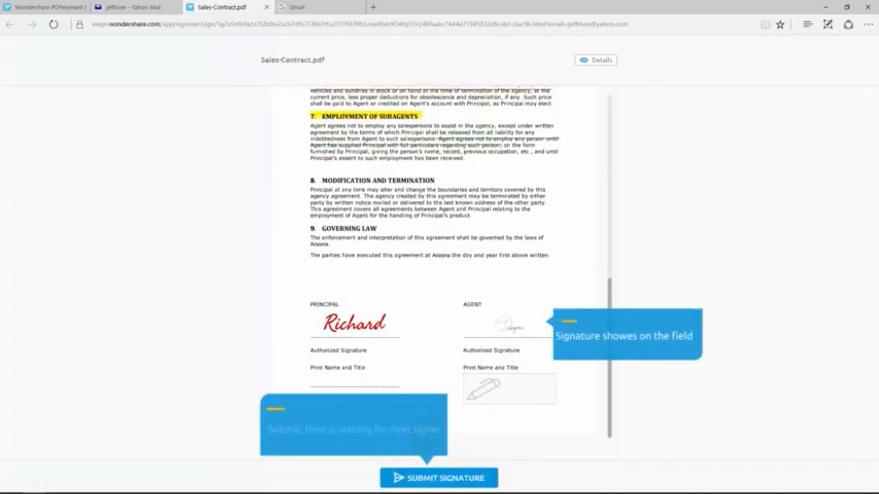
- Submit the Agent's signature to pass the contract to the second signer
left_click(439, 478)
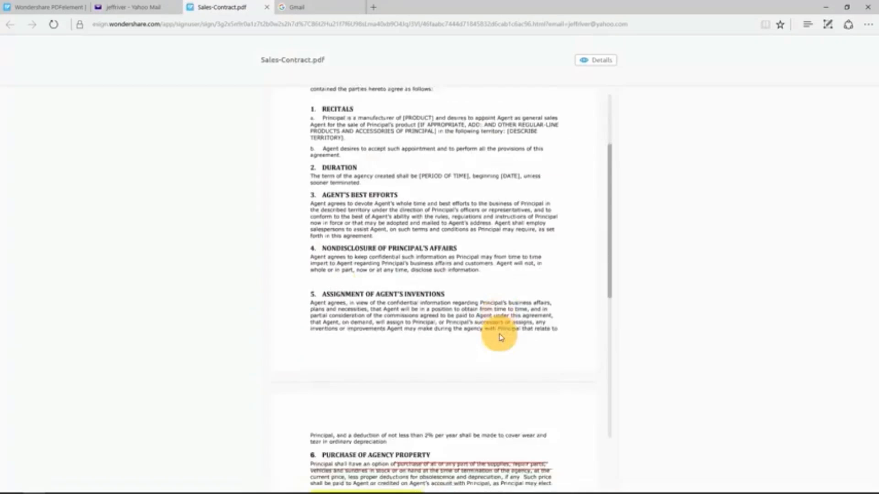
scroll("down", 3)
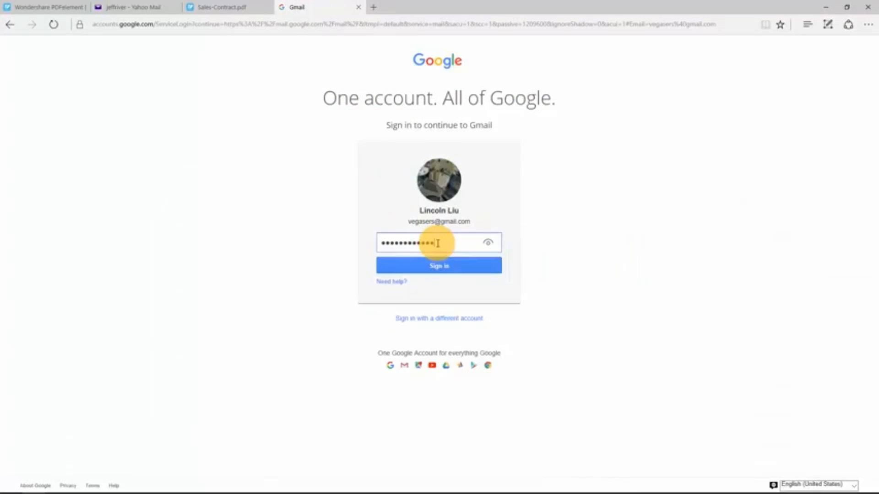
- Sign in to the second recipient's Gmail and open the Agent-signed contract for signing
left_click(439, 266)
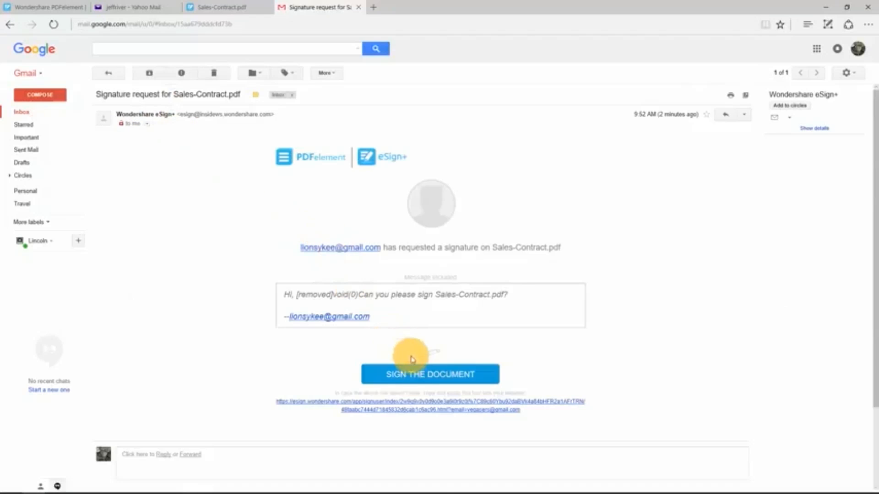
left_click(430, 374)
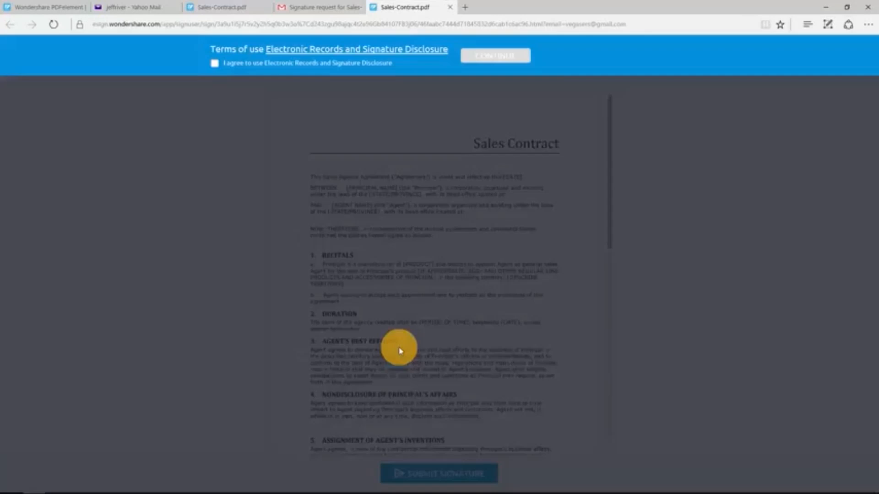
scroll("down", 3)
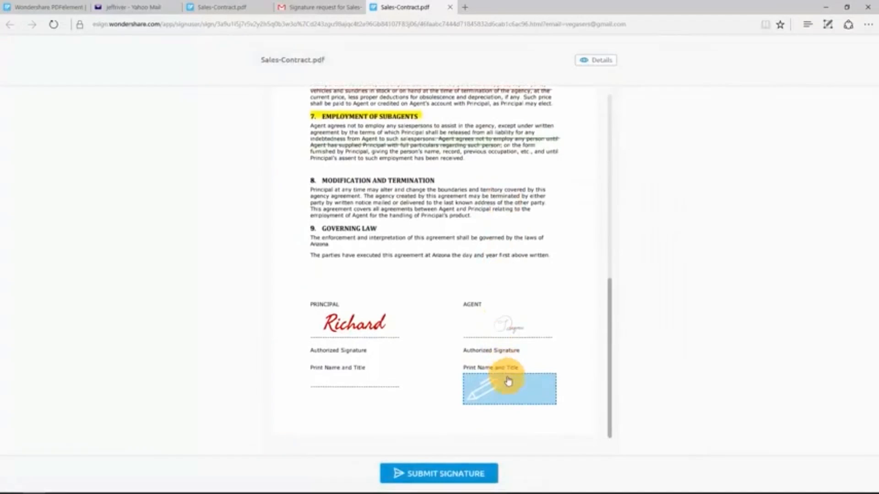
- Draw a signature for the Print Name and Title field, create it, and submit
left_click(509, 389)
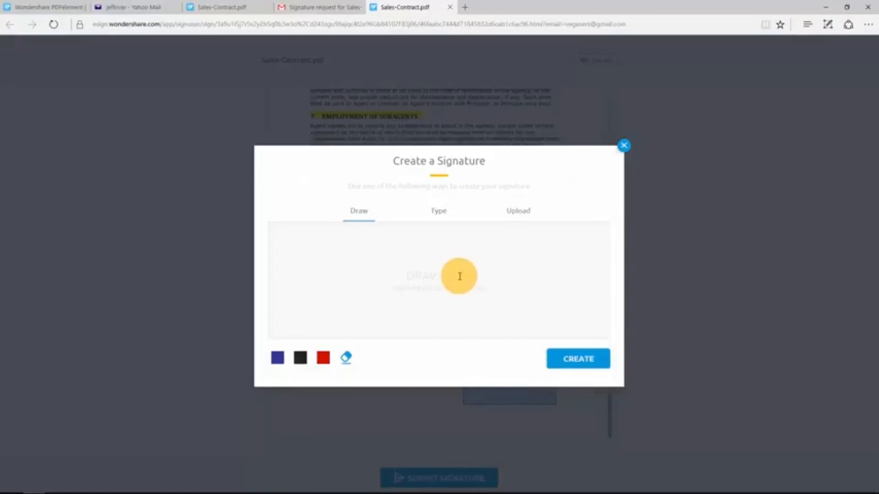
left_click_drag(409, 252, 392, 297)
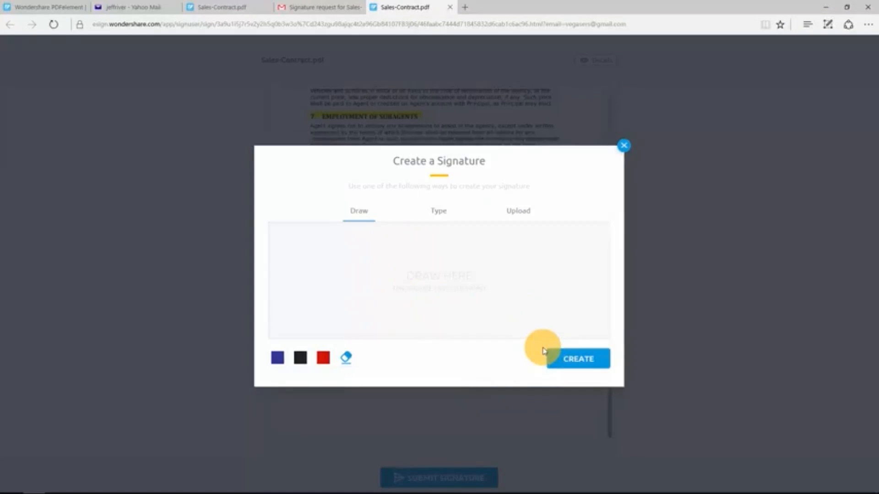
left_click(578, 359)
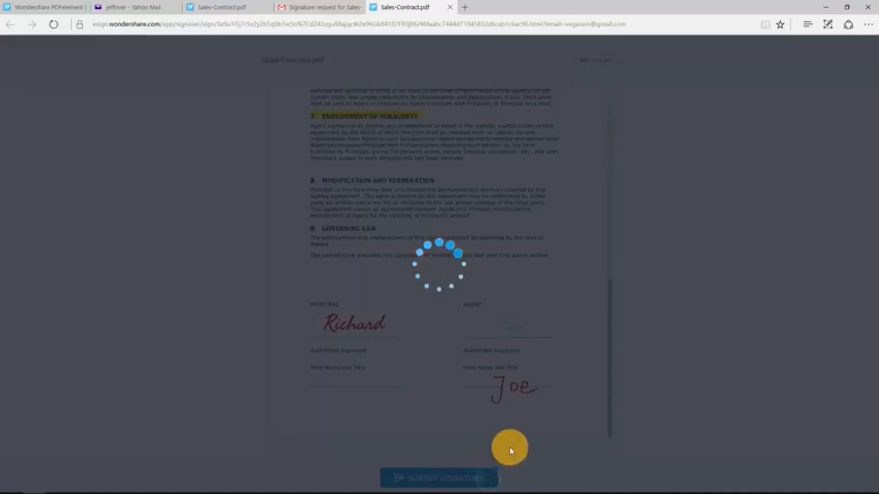
left_click(439, 478)
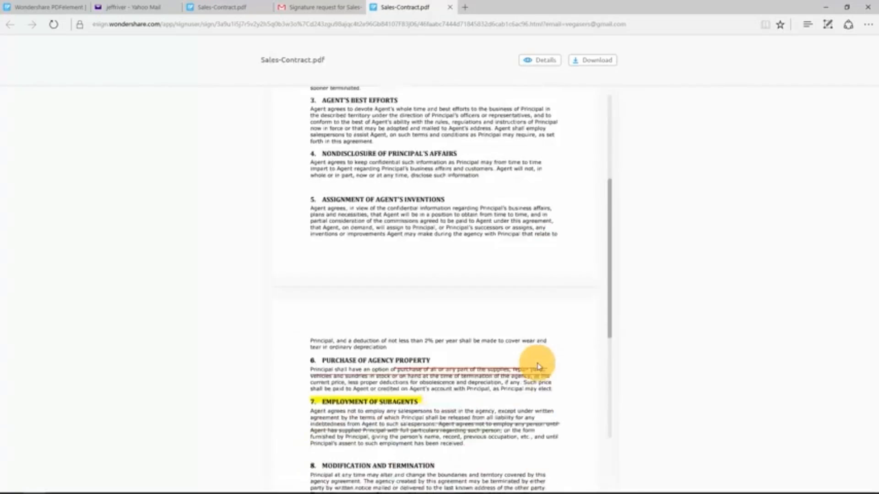
scroll("down", 3)
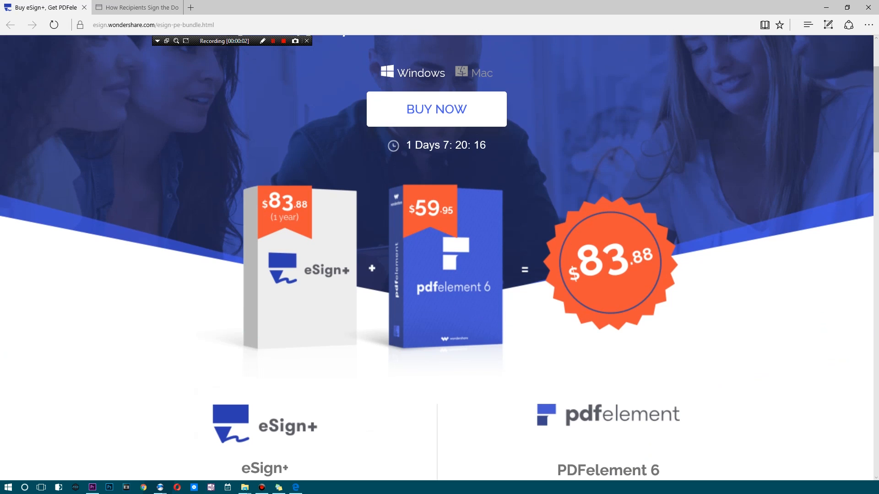
scroll("down", 3)
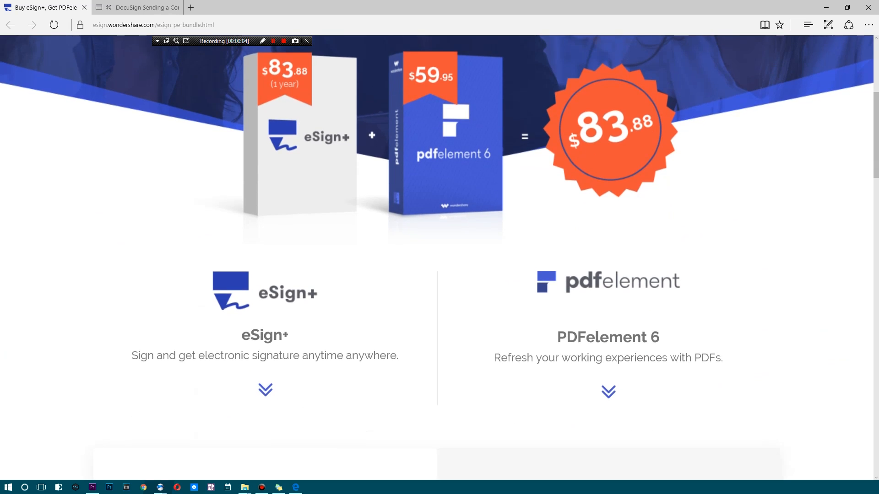
scroll("down", 3)
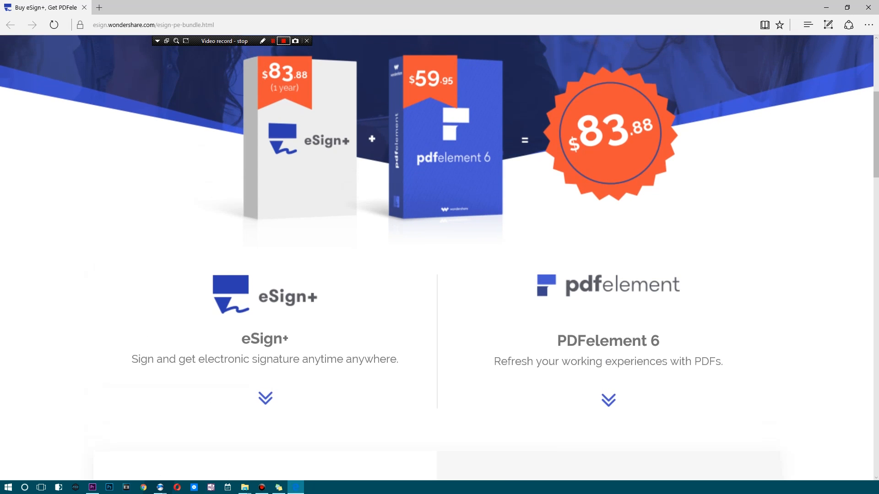
scroll("up", 3)
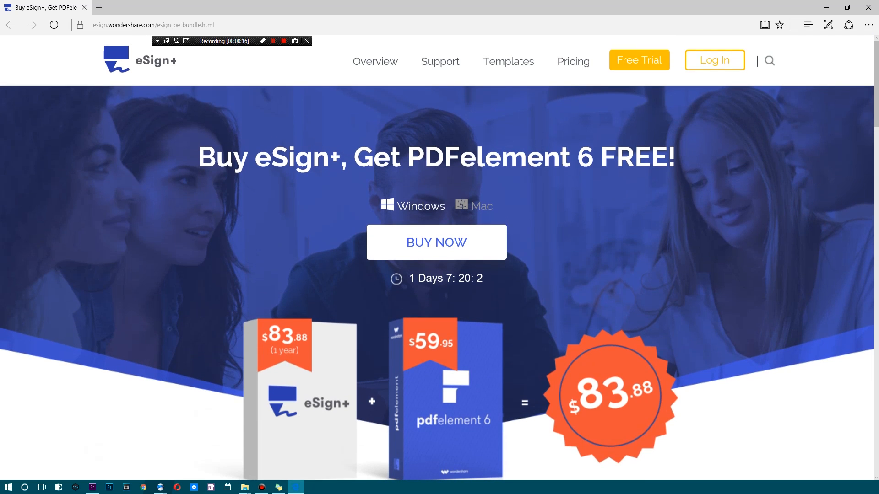